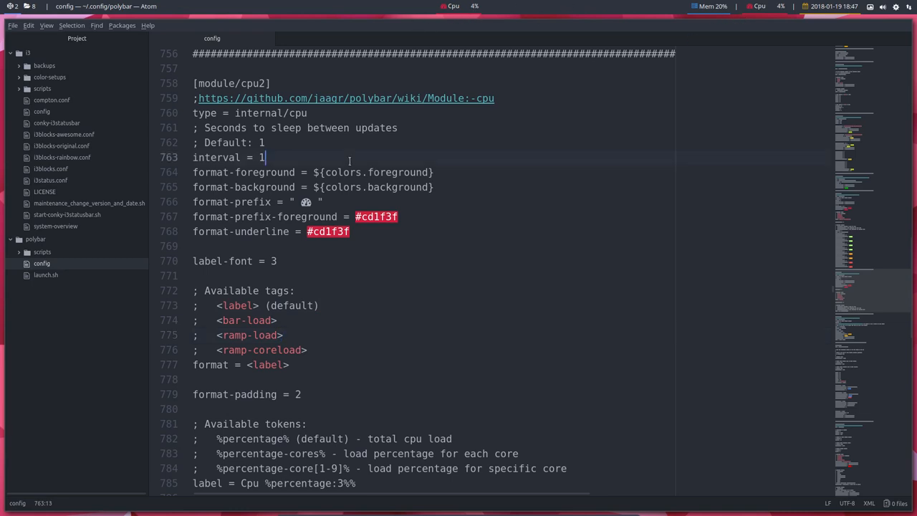
Review the cpu2 module lines and its wiki link, then launch Gpick.
click(269, 83)
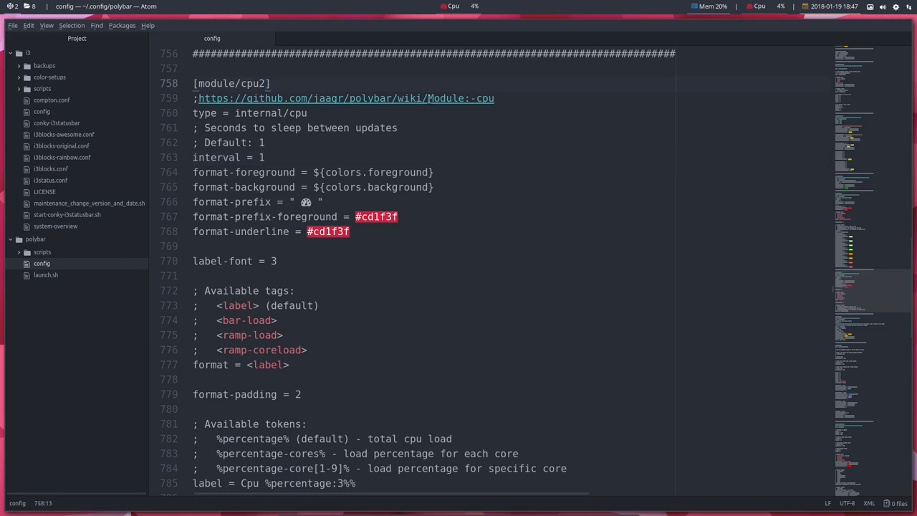
double_click(370, 99)
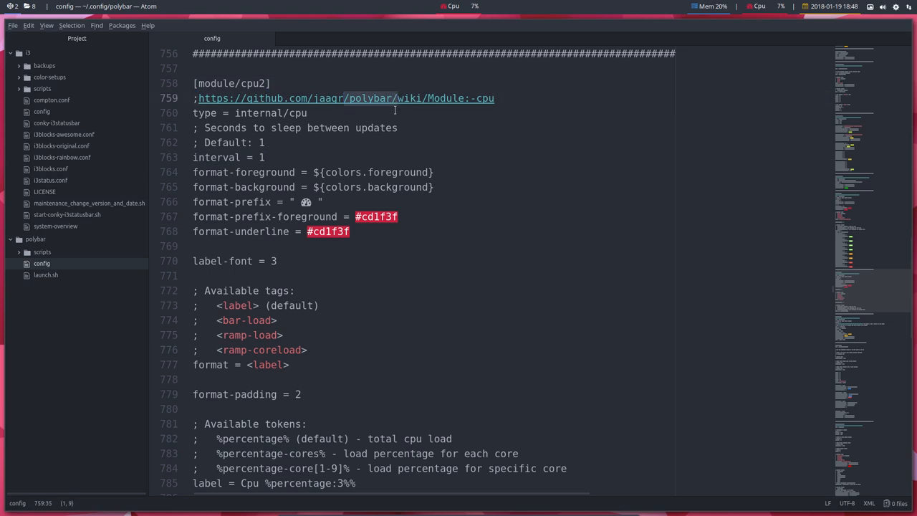
click(271, 112)
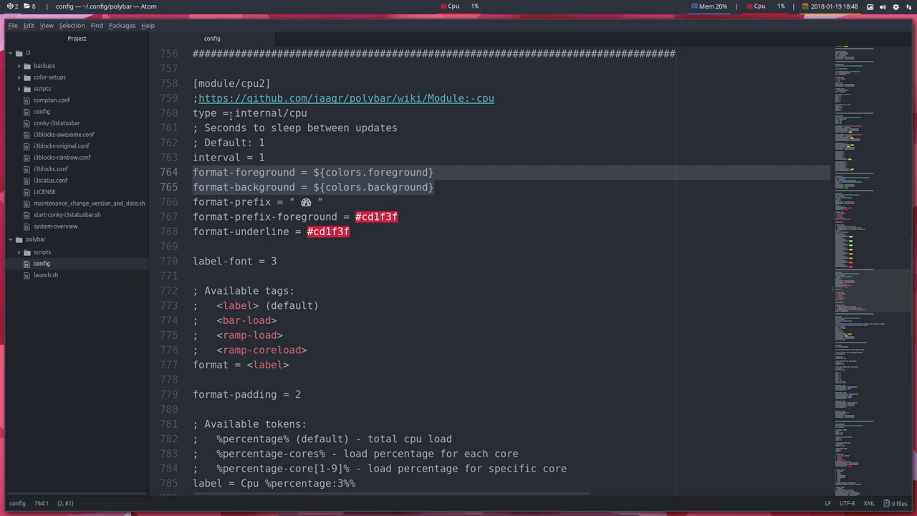
click(302, 201)
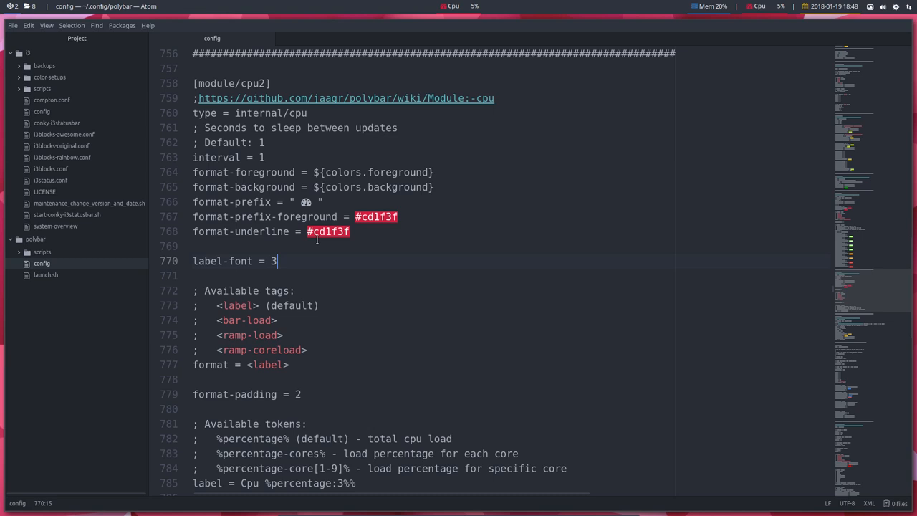
mouse_move(368, 280)
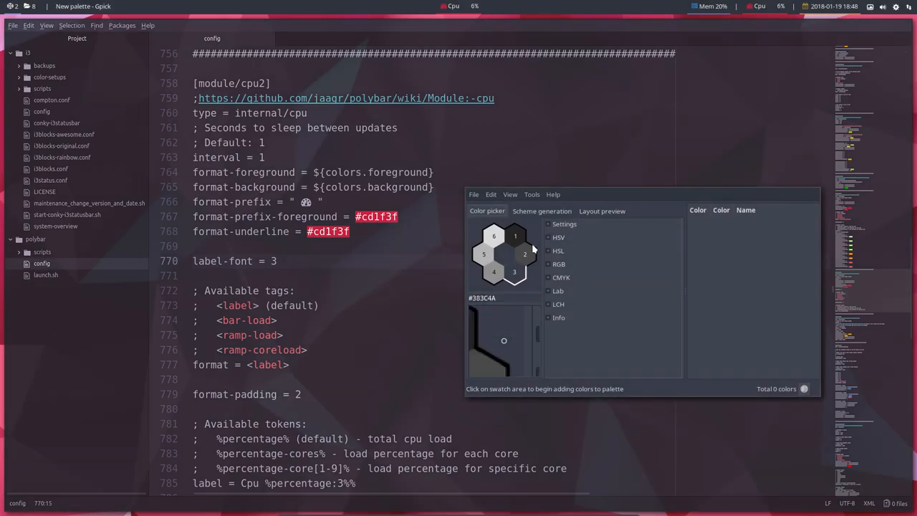
Browse Gpick's complementary colour schemes by adjusting the hue wheel, then close Gpick.
click(541, 211)
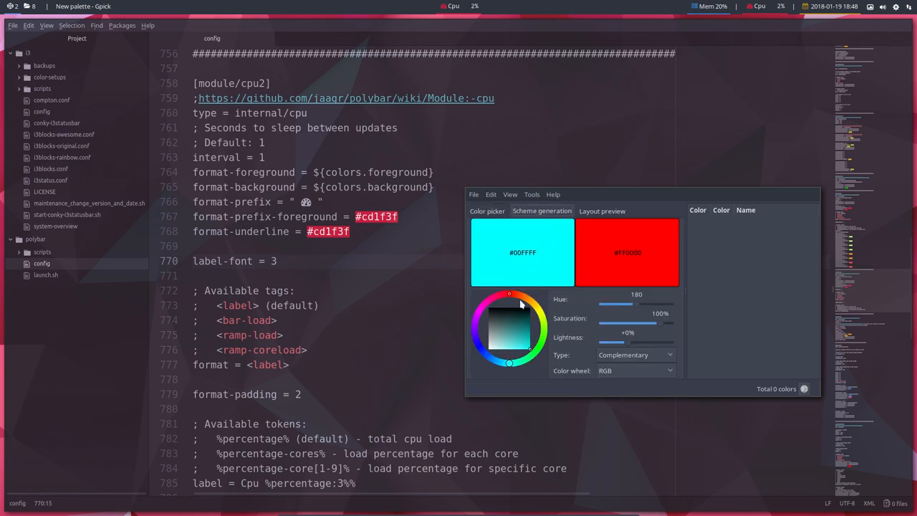
drag(509, 294, 534, 304)
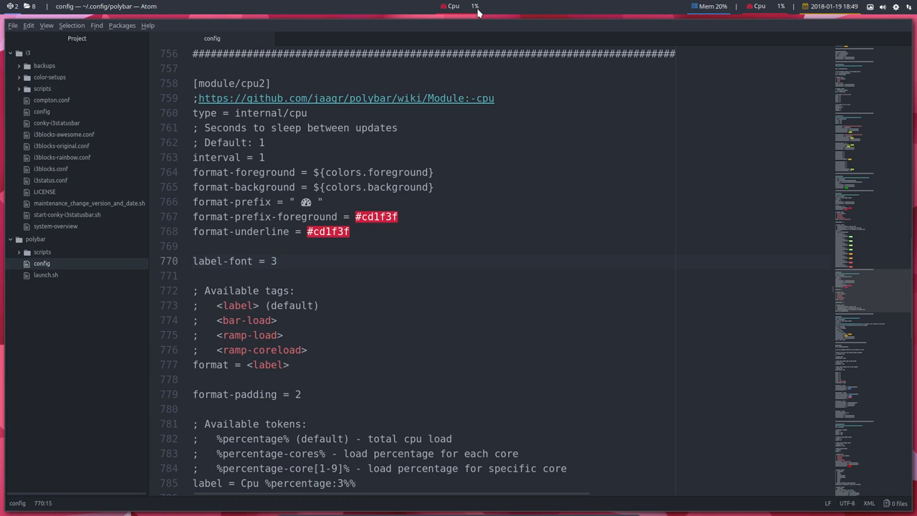
Change the cpu2 module's format-padding from 2 to 0 and scroll down the module.
click(278, 261)
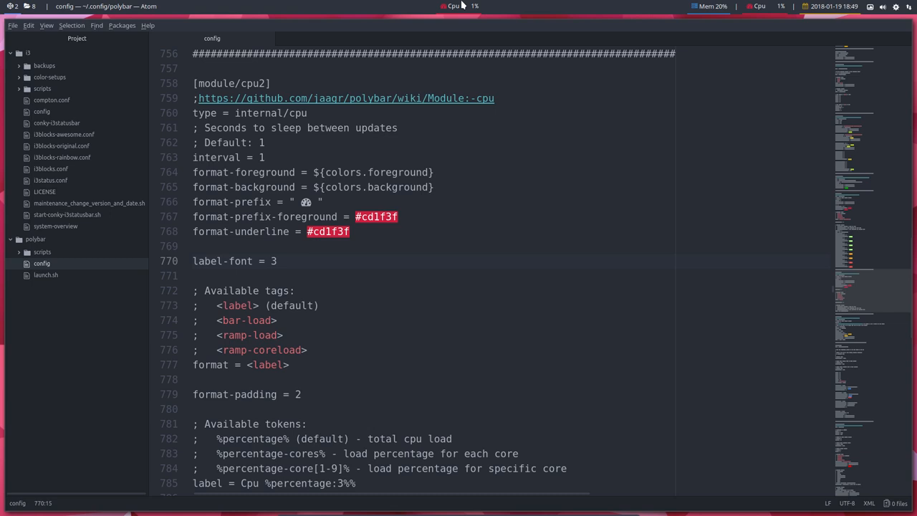
click(278, 261)
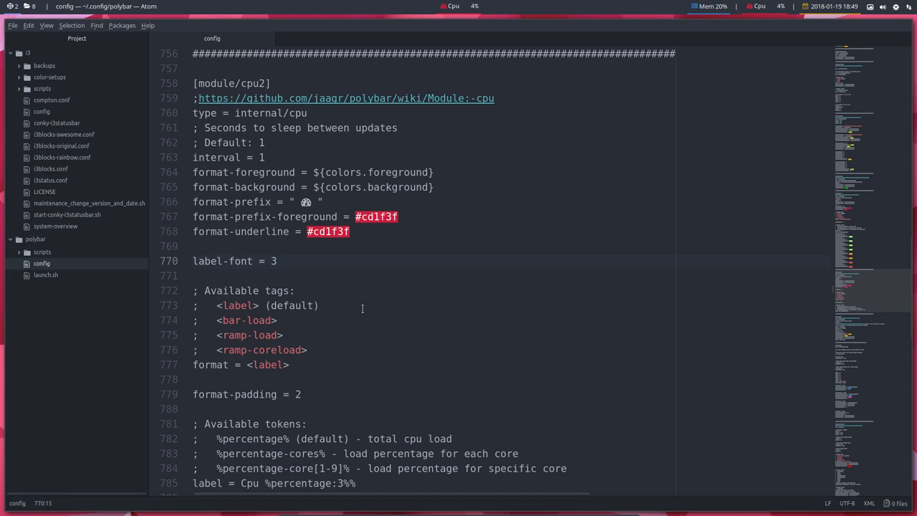
scroll(down, 3)
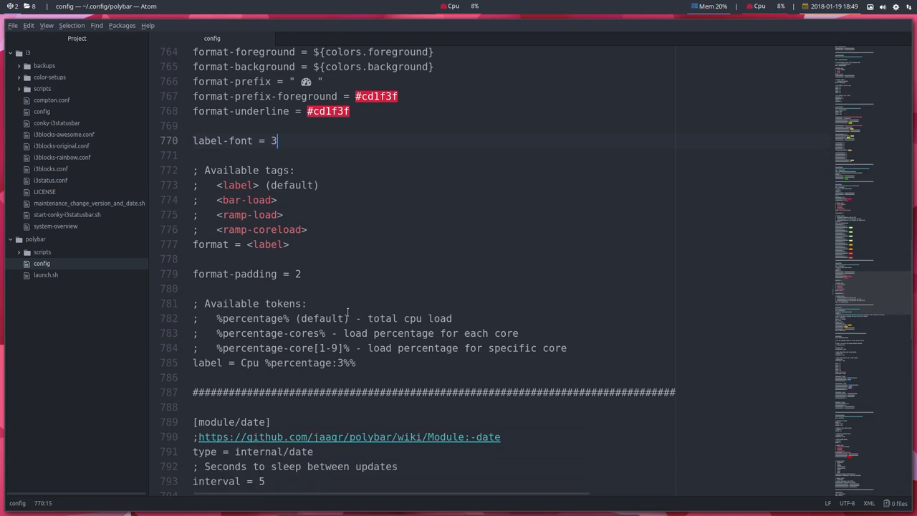
scroll(down, 3)
text(0)
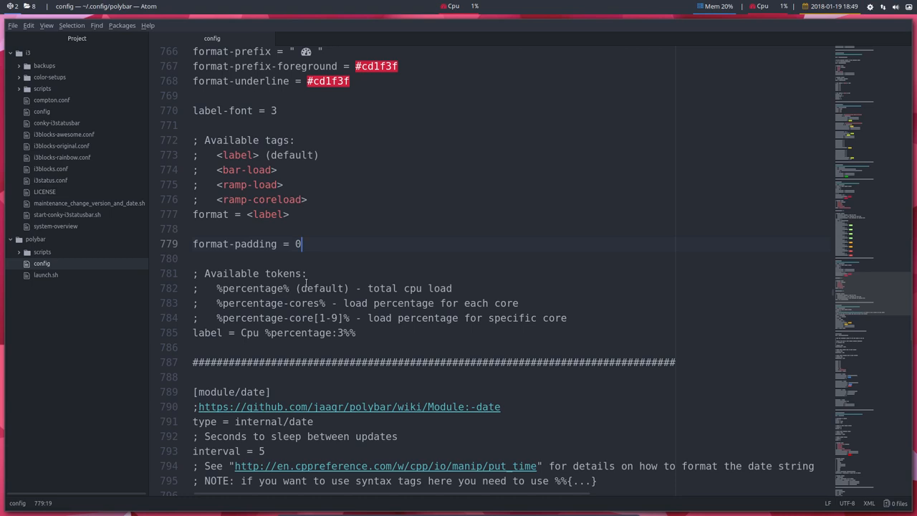
Set cpu2 format-padding to 20 and remove the 2 from cpu2 in modules-center.
key(Backspace)
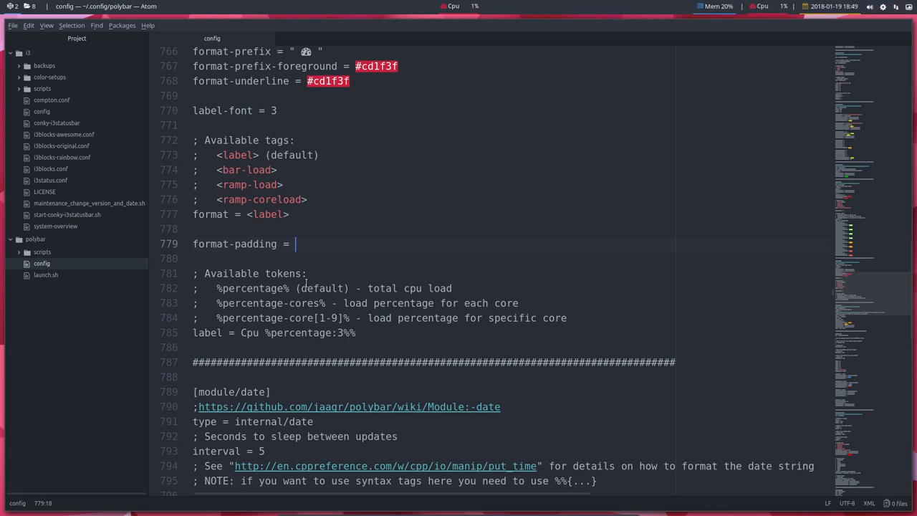
text(2)
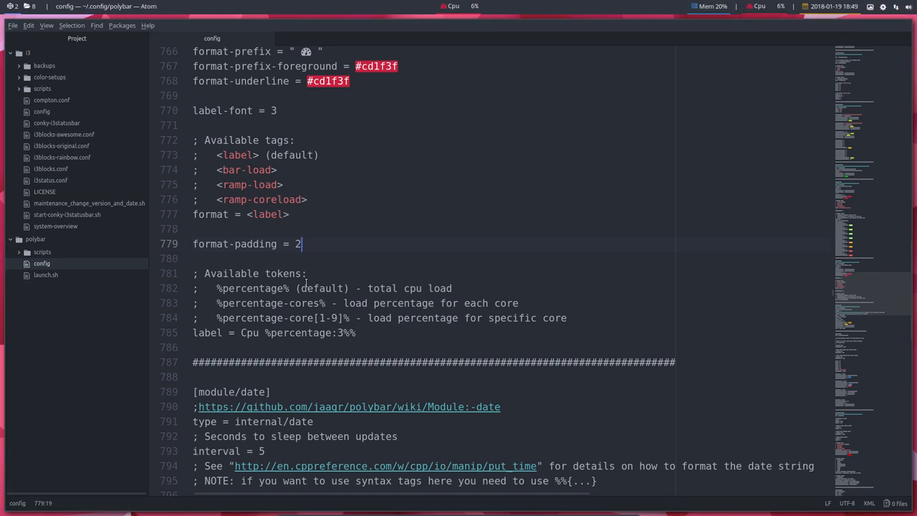
text(0)
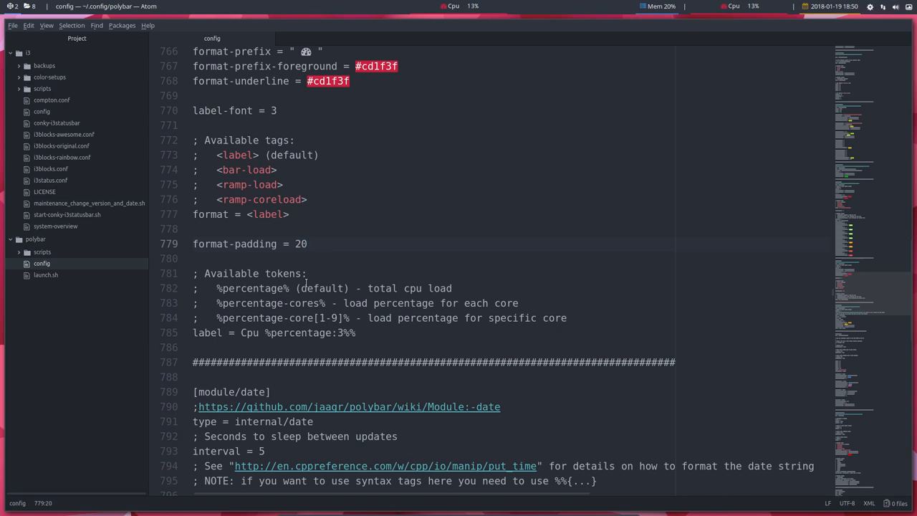
click(307, 243)
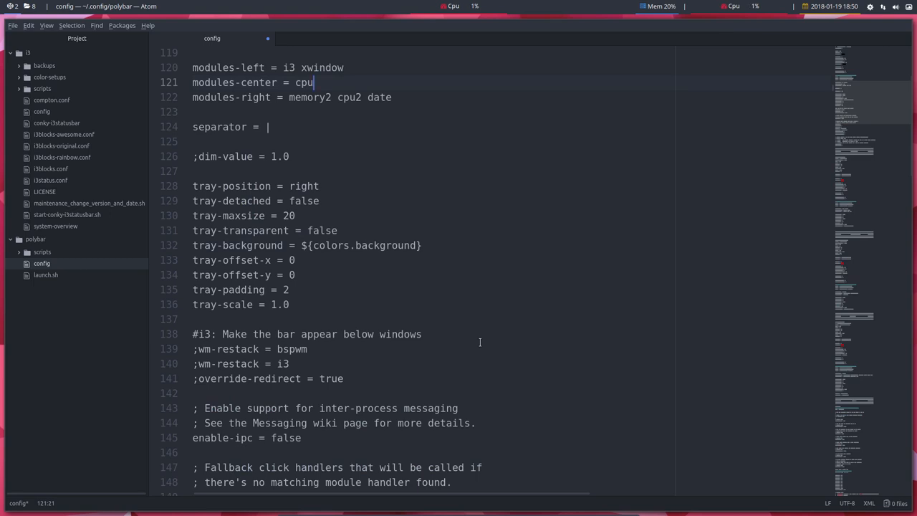
Restore modules-center to cpu2 and scroll back down to the cpu2 module.
text(2)
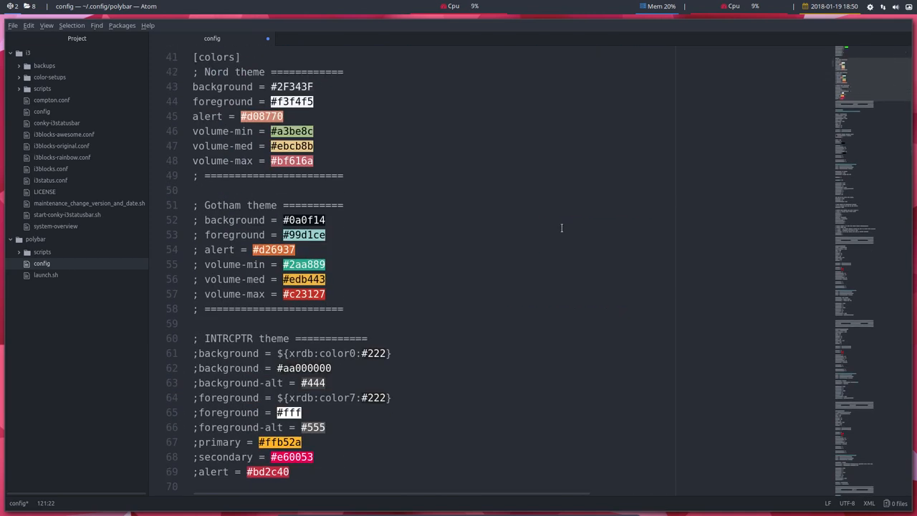
scroll(down, 3)
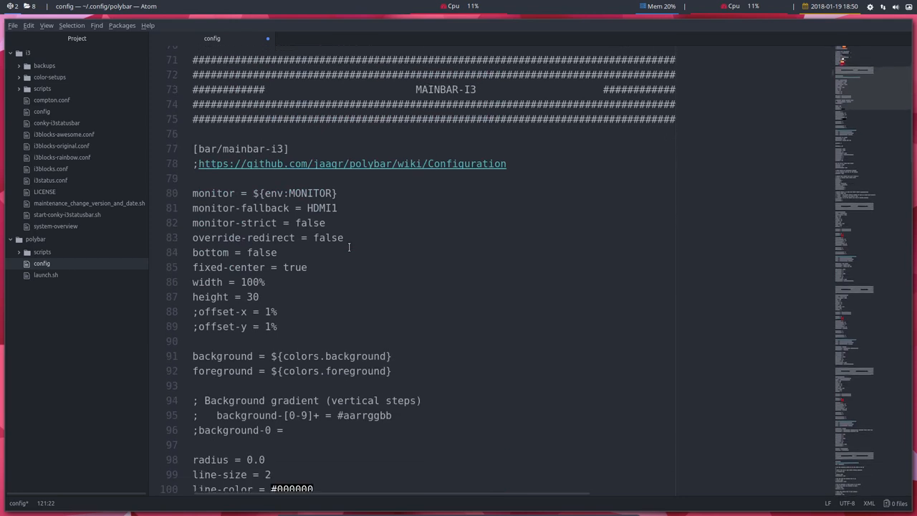
scroll(down, 3)
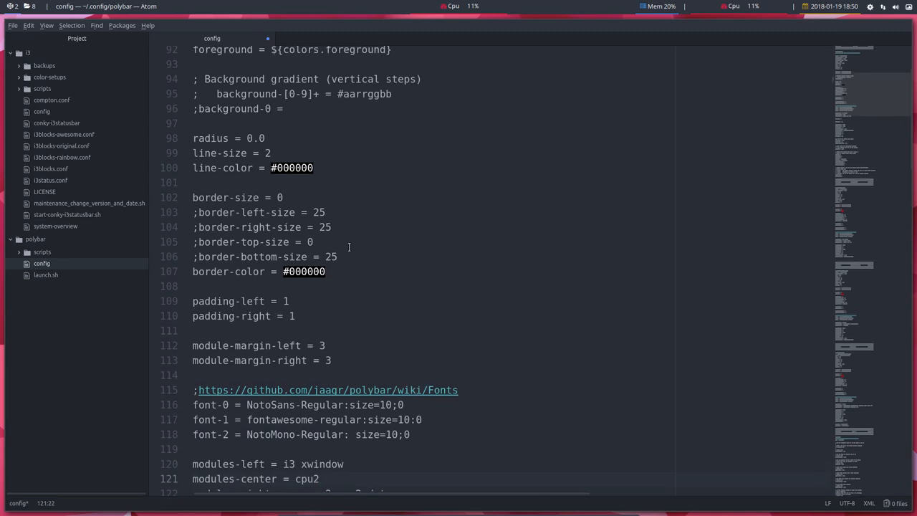
scroll(down, 3)
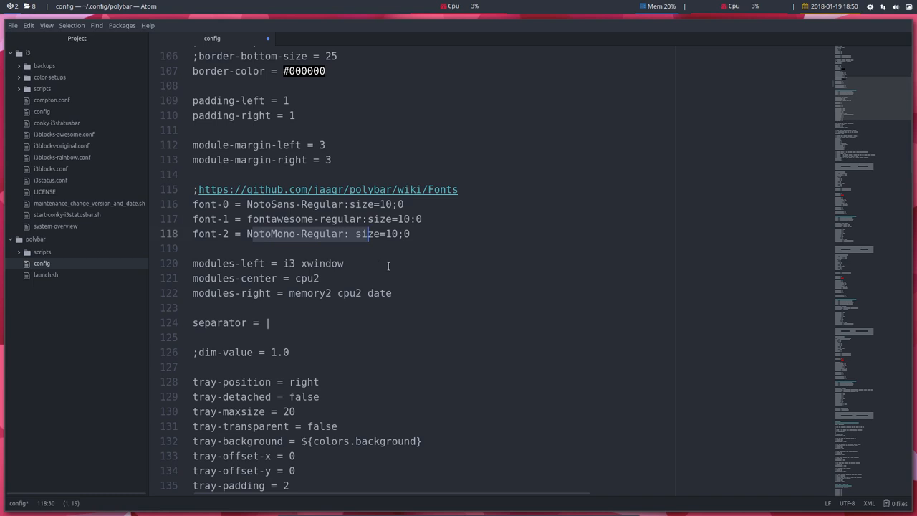
scroll(down, 3)
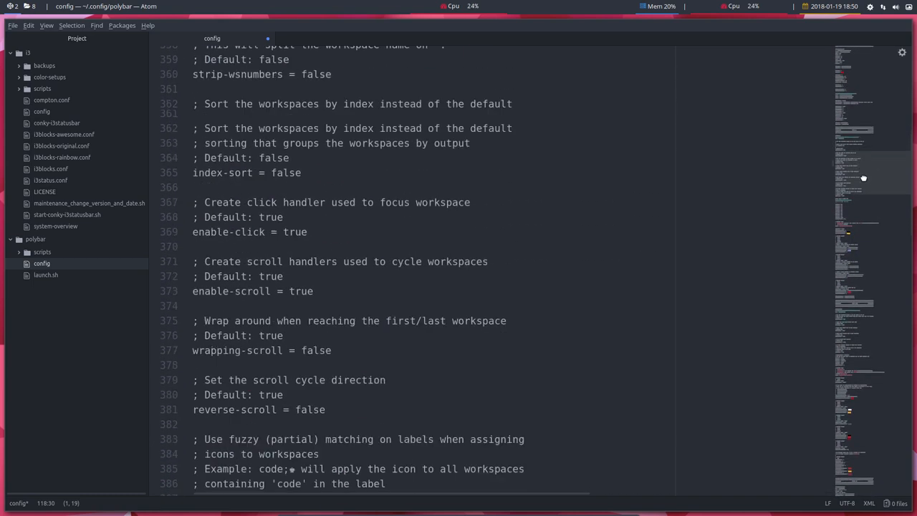
scroll(down, 3)
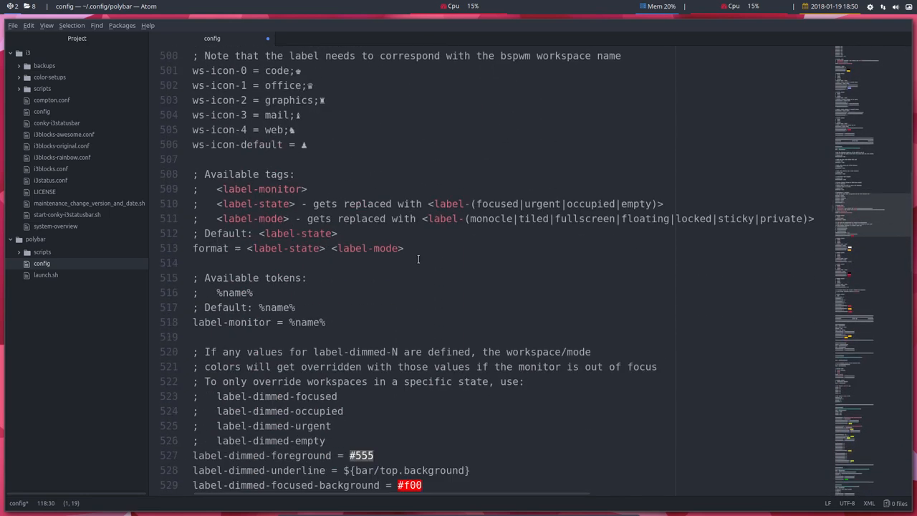
scroll(down, 3)
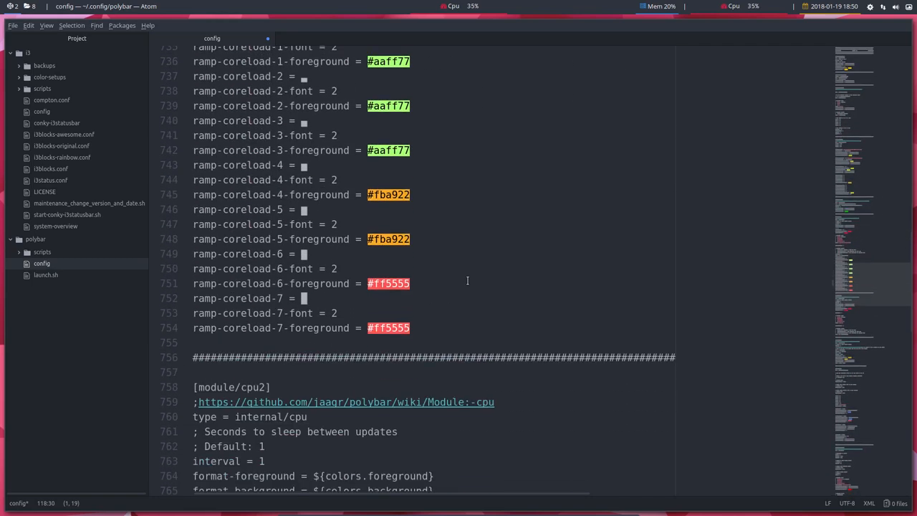
scroll(down, 3)
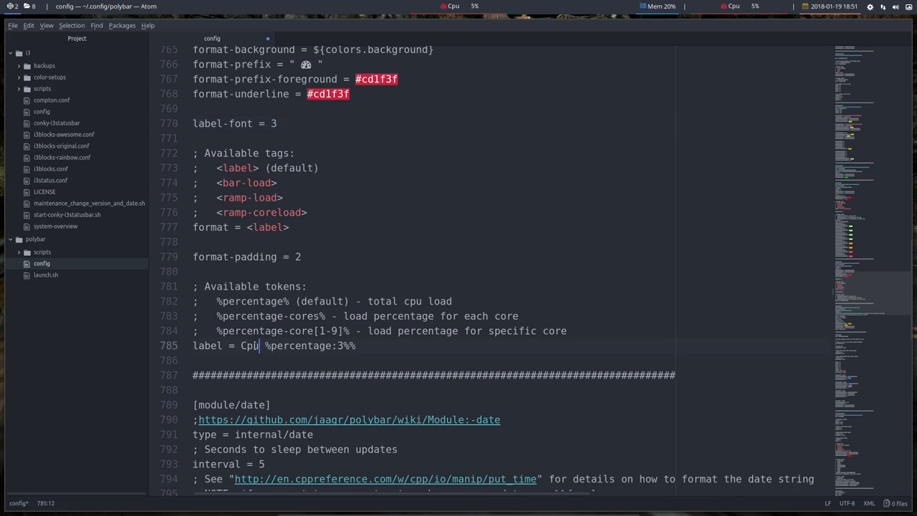
double_click(248, 345)
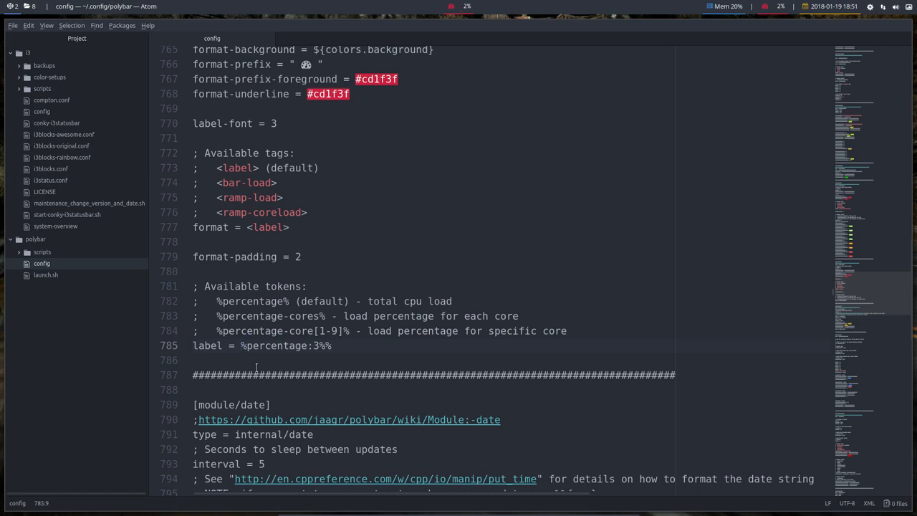
text(Cpu)
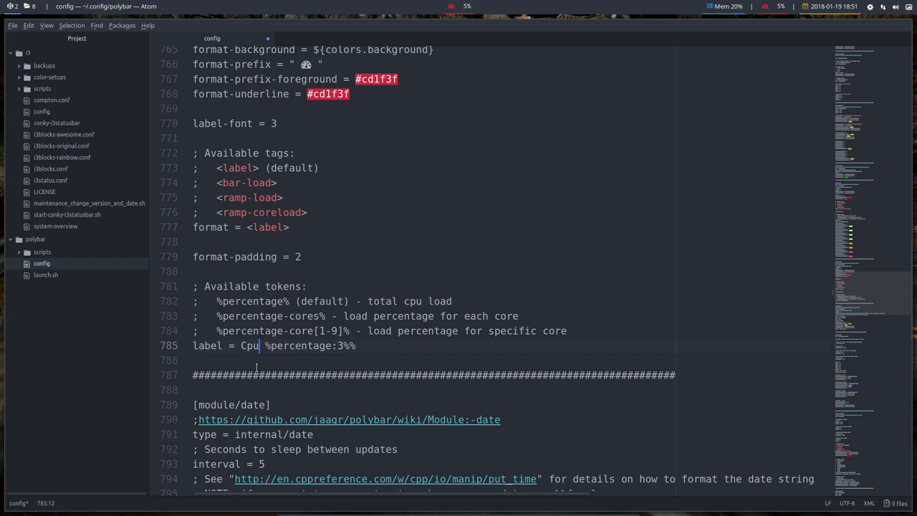